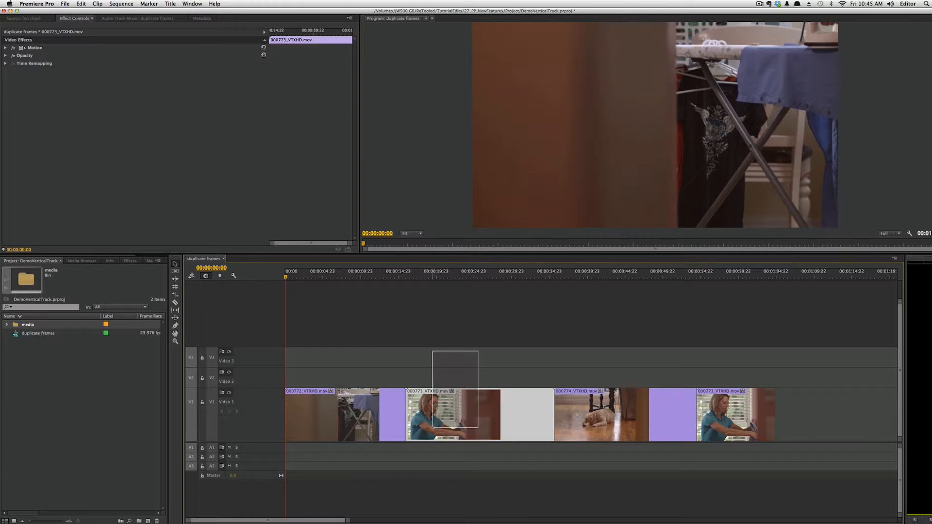
- Open the Timeline Display Settings menu to reach Show Duplicate Frame Markers
left_click(493, 351)
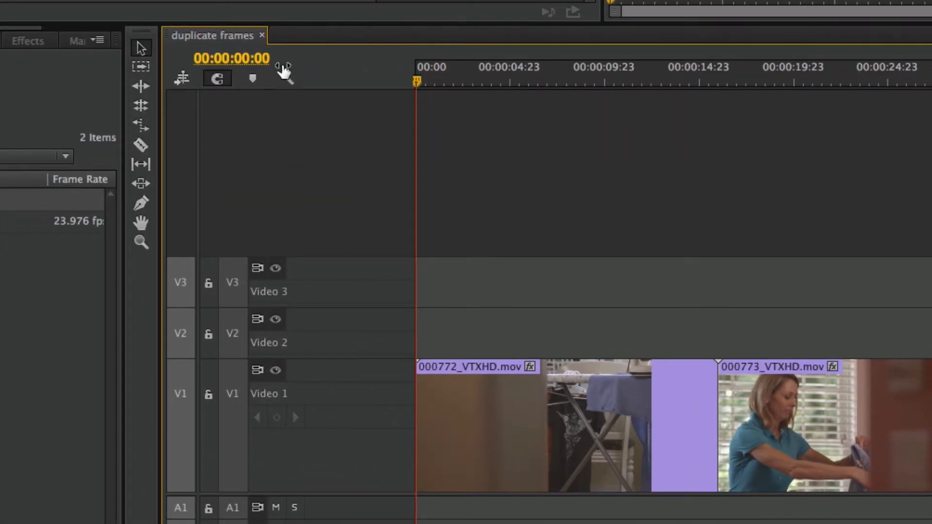
left_click(287, 79)
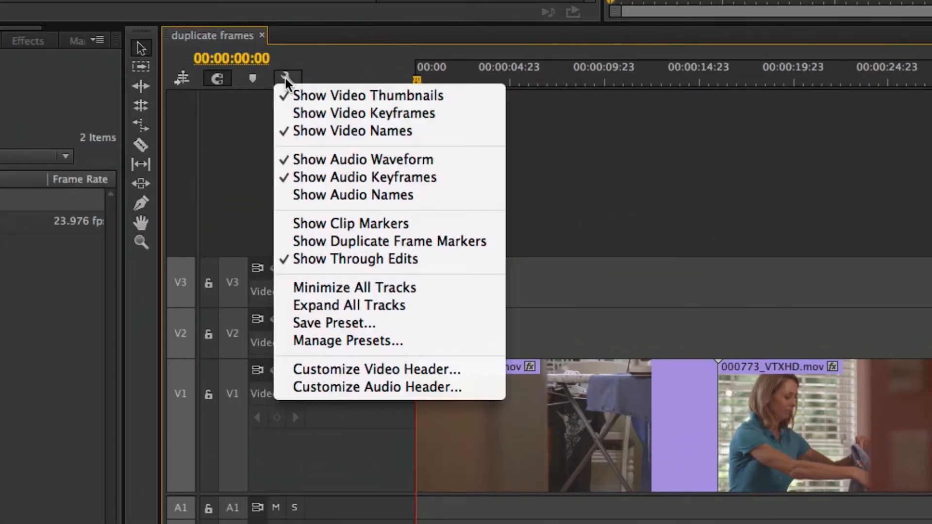
mouse_move(363, 241)
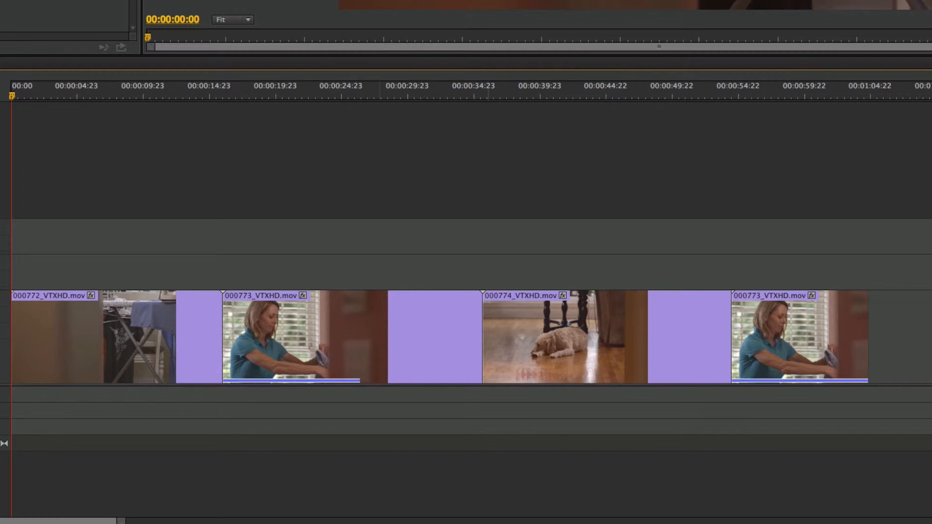
- Ripple edit the first 000773_VTXHD.mov clip on V1 to close the gap before 000774
left_click(799, 337)
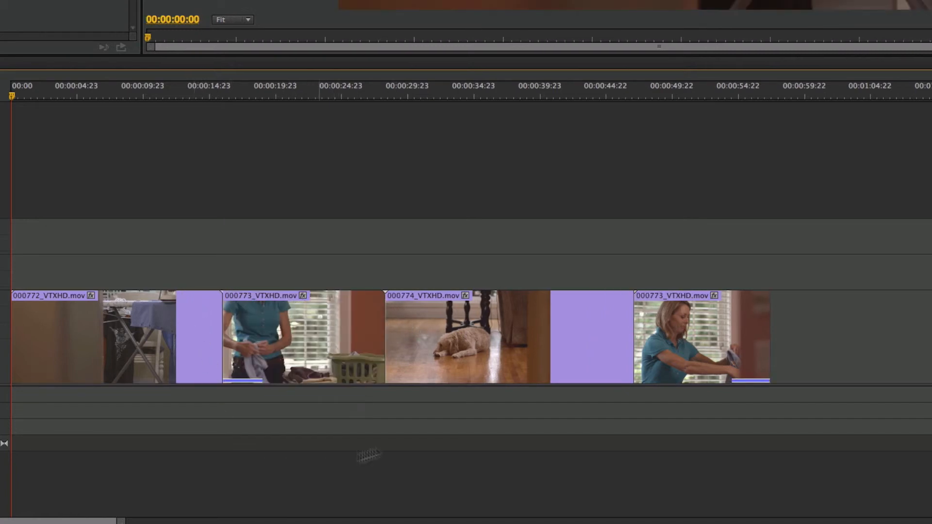
- Drag the last 000773_VTXHD.mov clip's out point right to extend it
left_click_drag(767, 336, 771, 337)
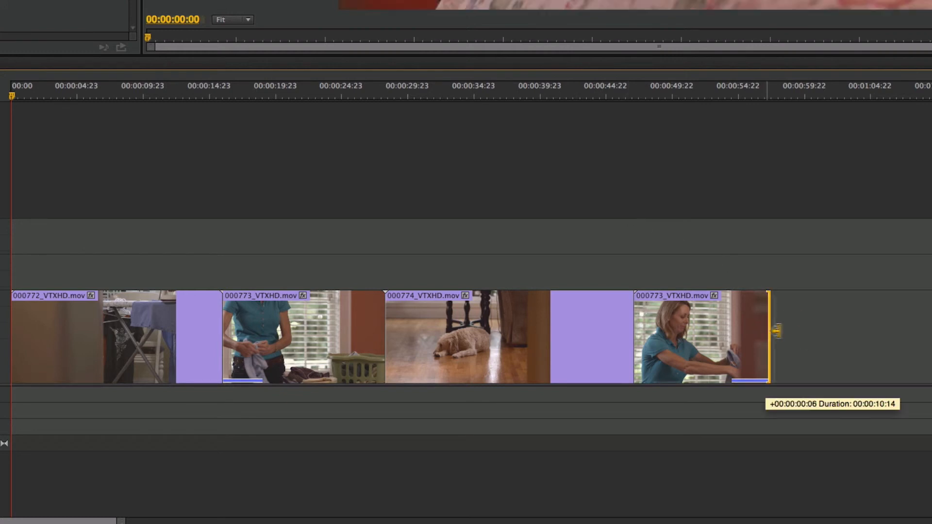
left_click_drag(773, 337, 821, 337)
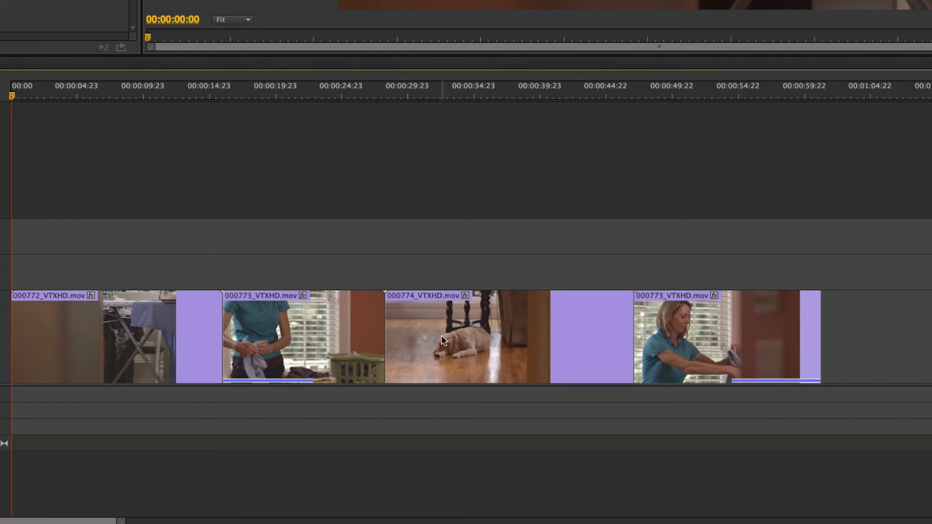
mouse_move(553, 271)
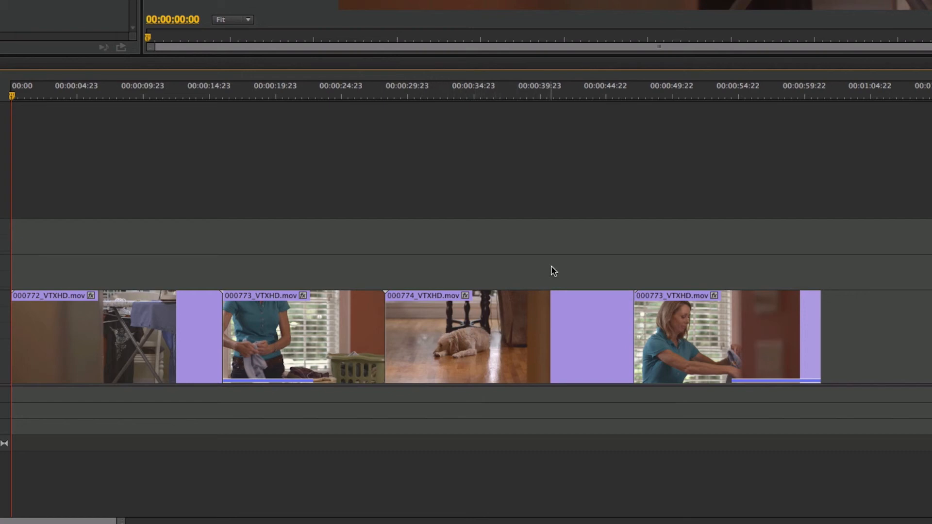
mouse_move(578, 264)
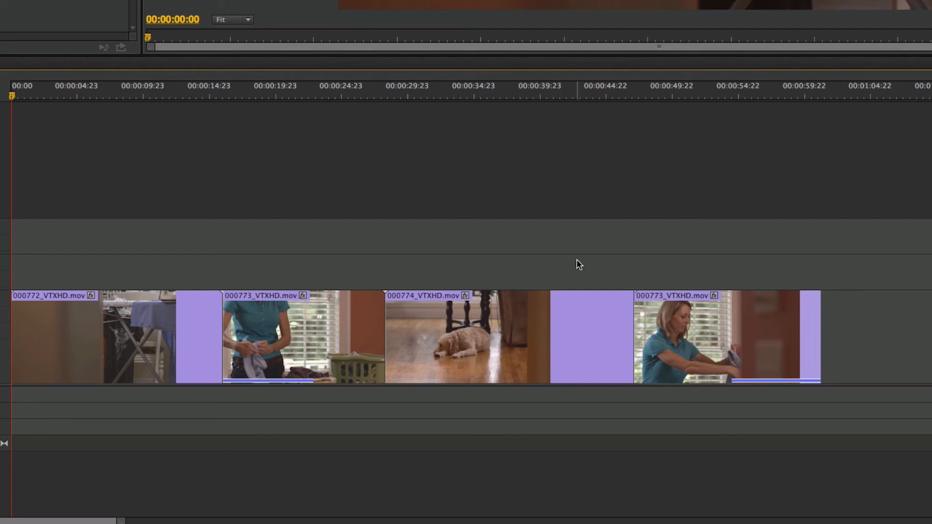
mouse_move(625, 257)
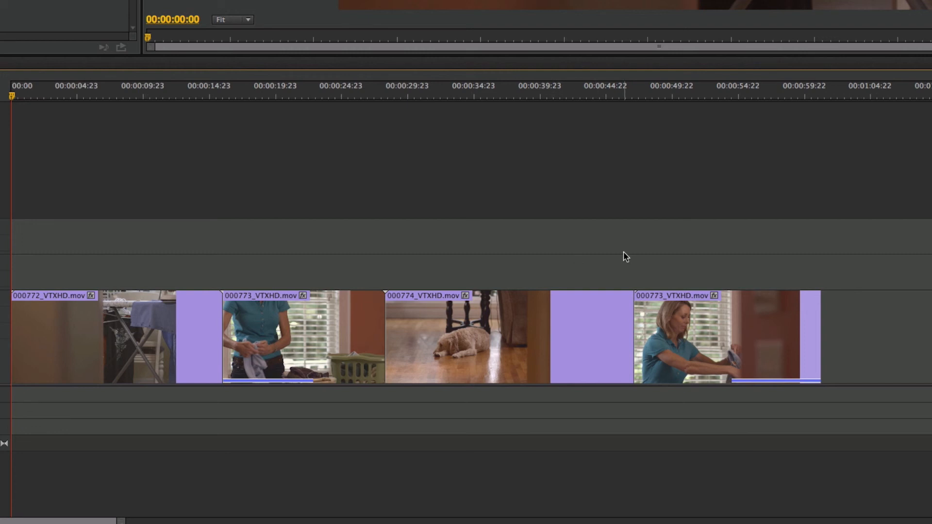